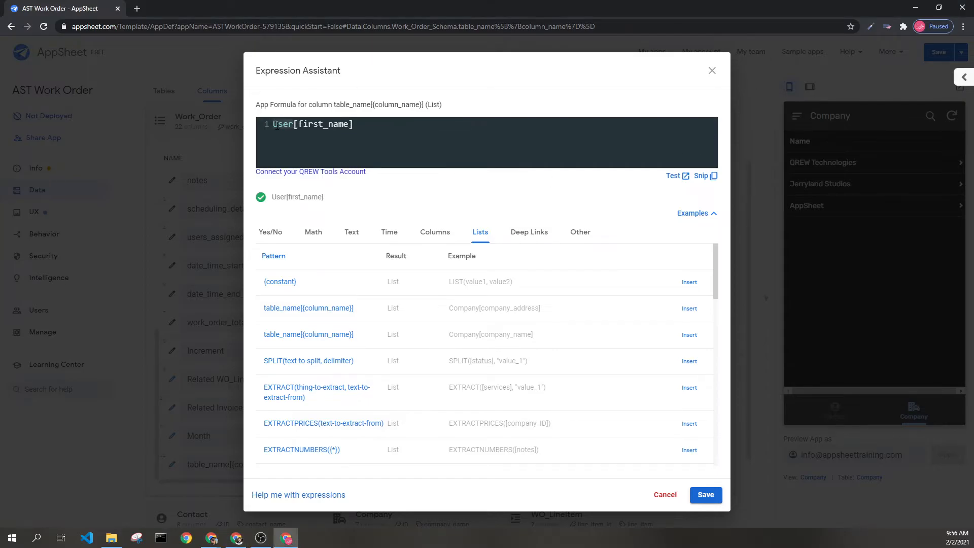
mouse_move(967, 105)
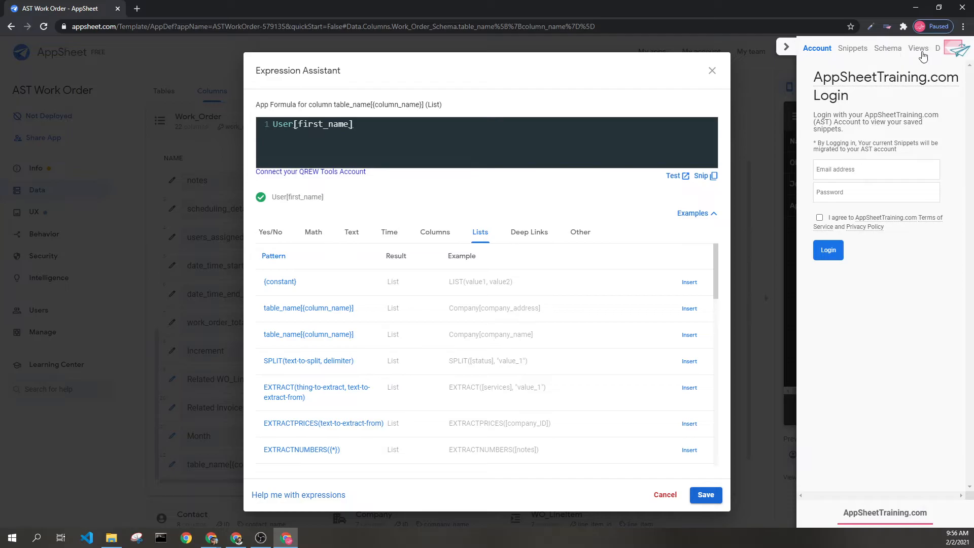
- Show the schema view in the extension panel and expand the User table's columns
left_click(903, 48)
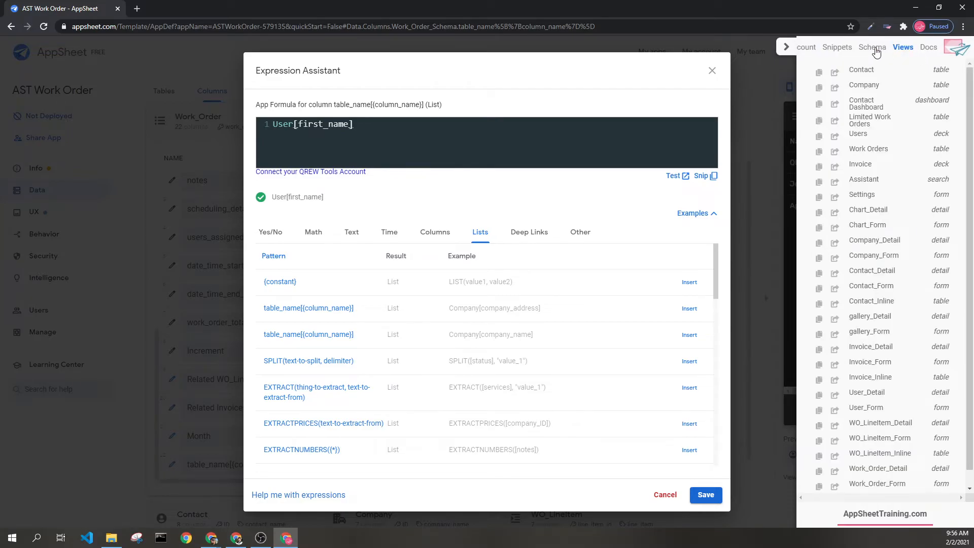
left_click(873, 48)
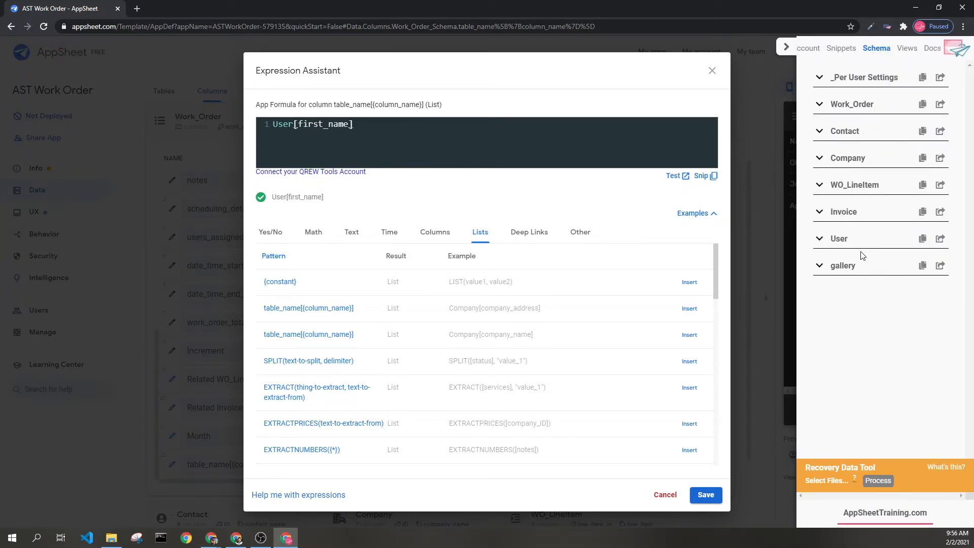
mouse_move(815, 242)
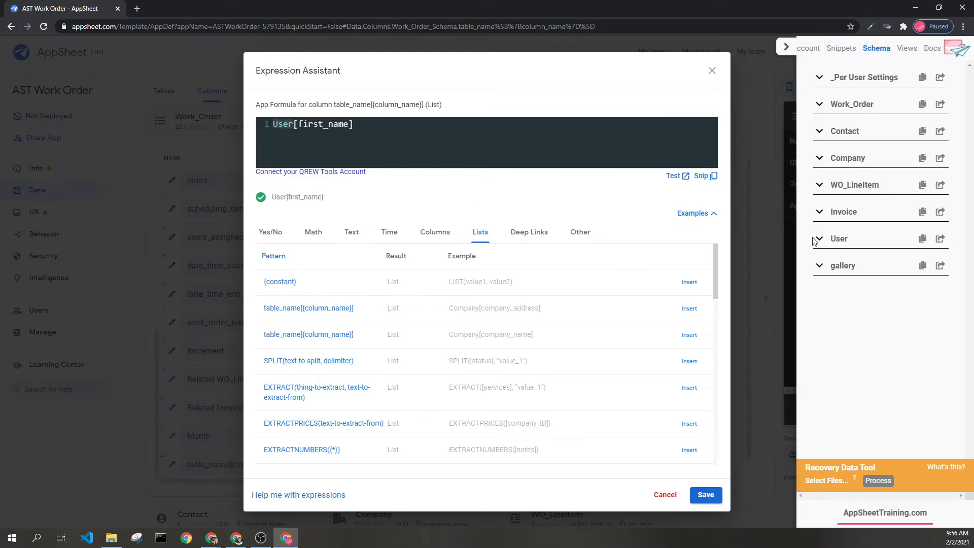
left_click(839, 238)
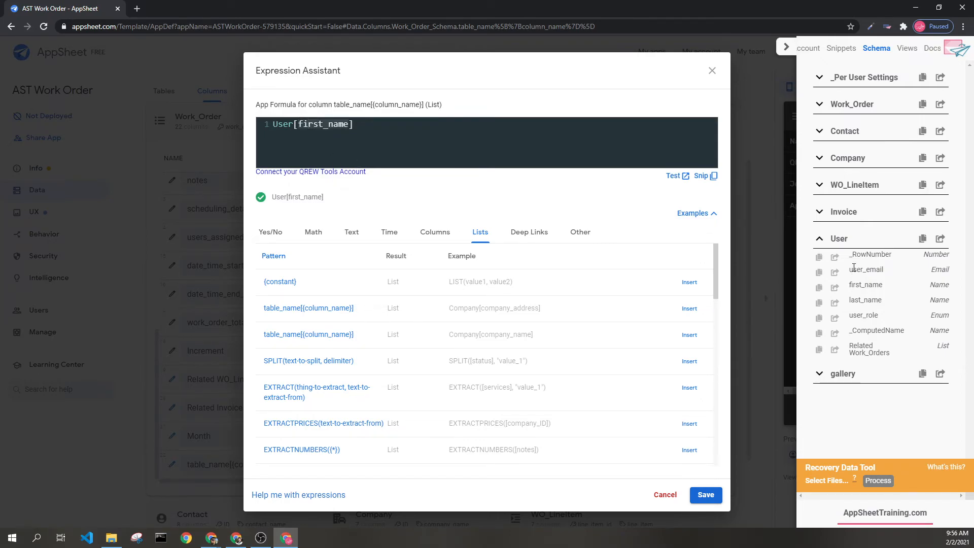
mouse_move(663, 203)
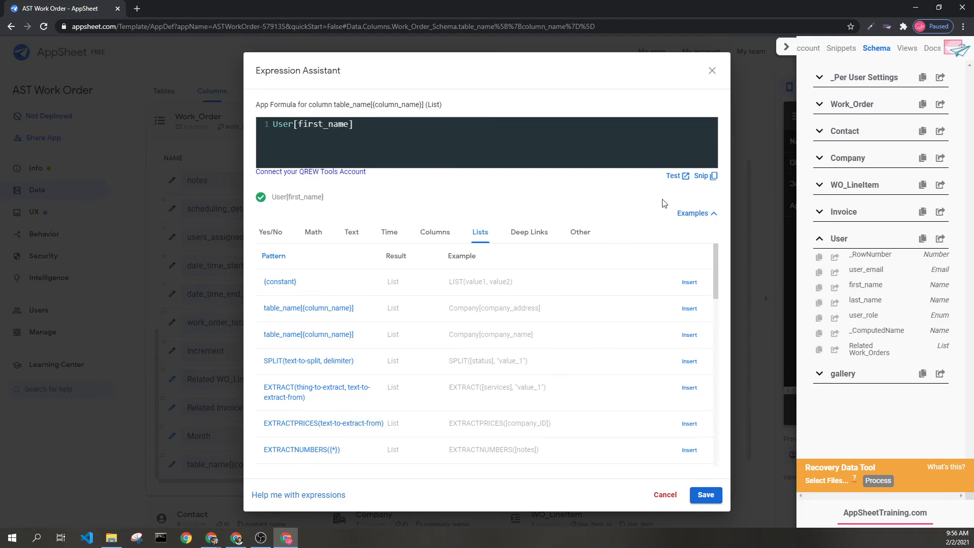